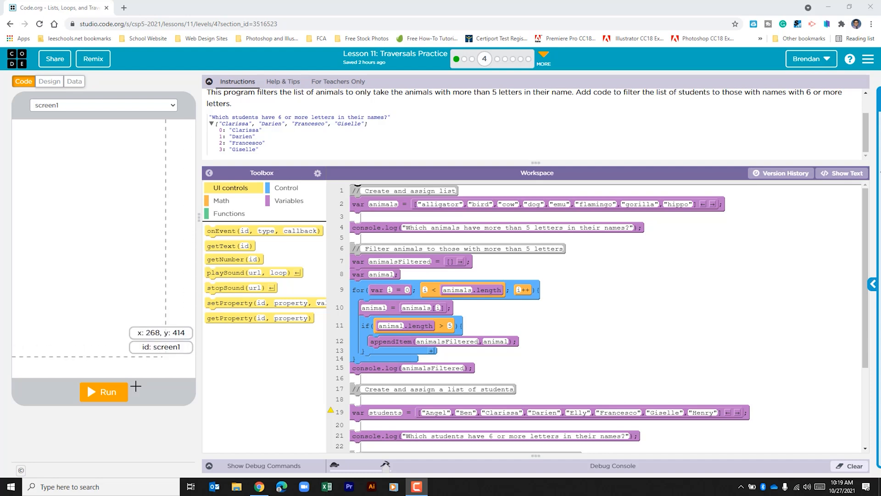
# Step: Run the starter program to print alligator, flamingo, gorilla and an empty student list
pyautogui.click(103, 392)
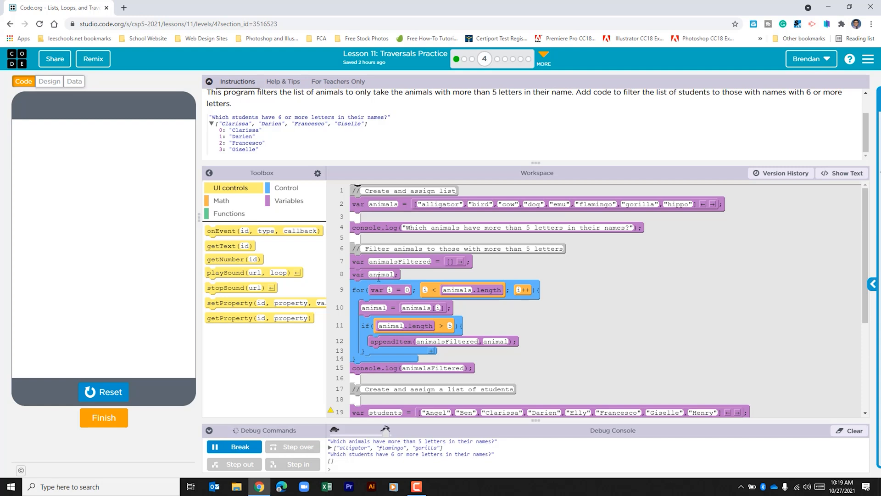
pyautogui.moveTo(415, 294)
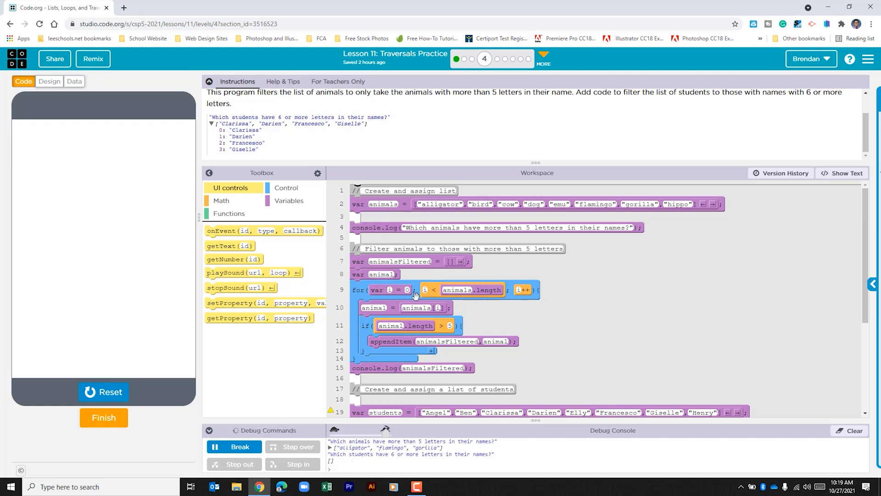
pyautogui.moveTo(407, 358)
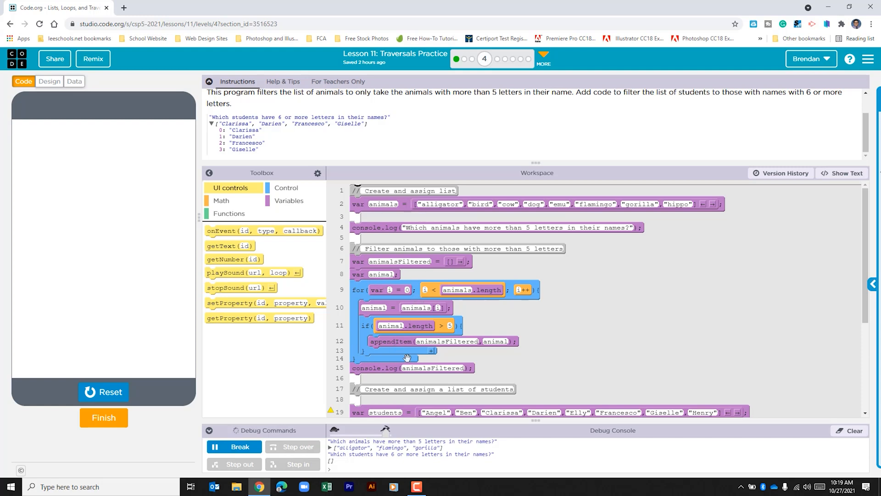
pyautogui.moveTo(401, 296)
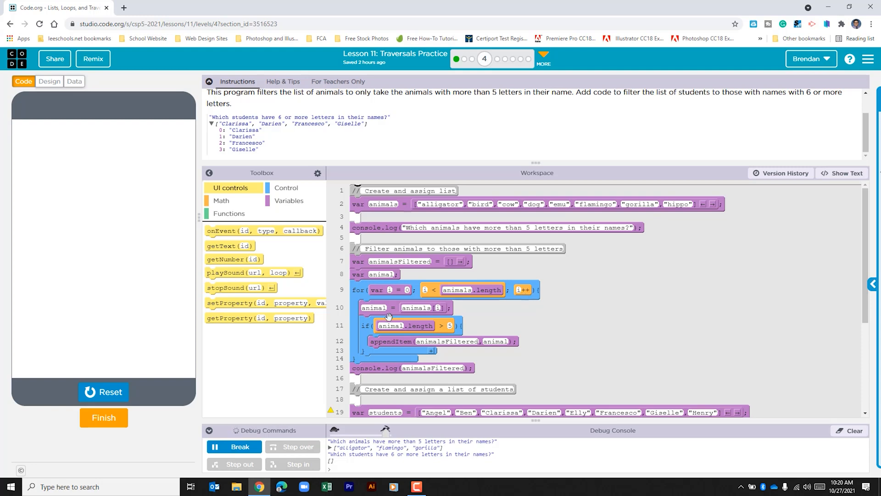
pyautogui.moveTo(396, 318)
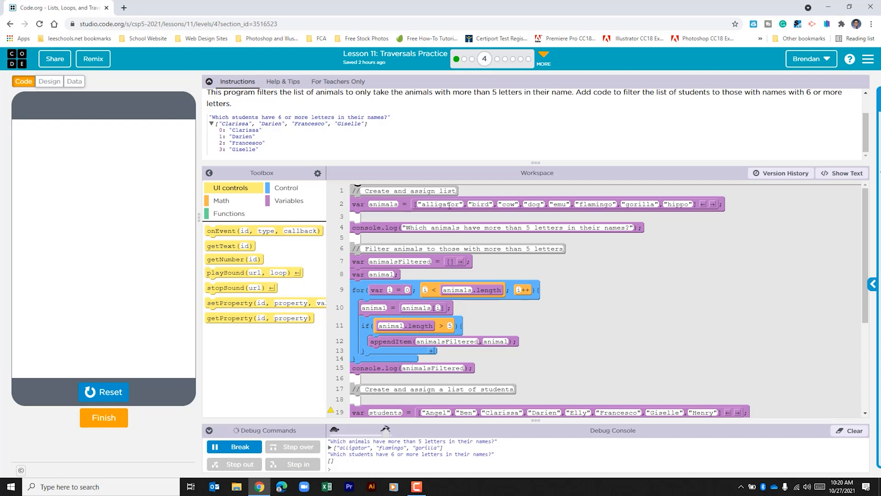
pyautogui.moveTo(423, 301)
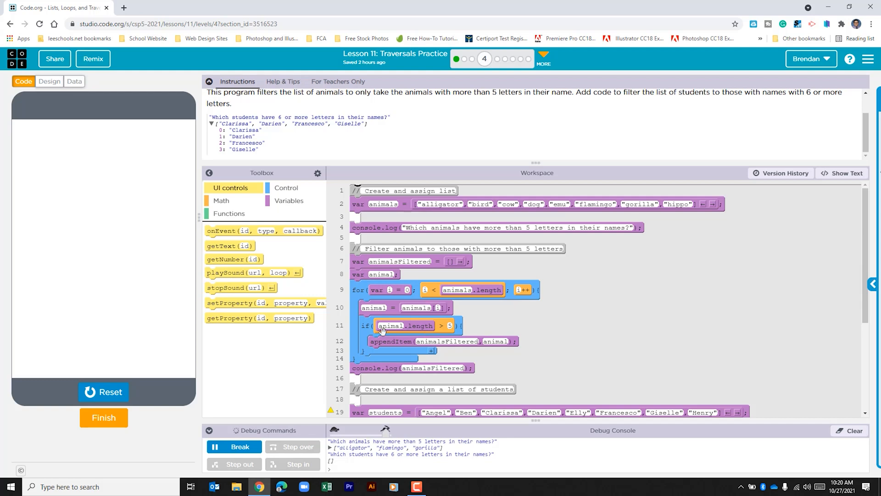
pyautogui.moveTo(401, 325)
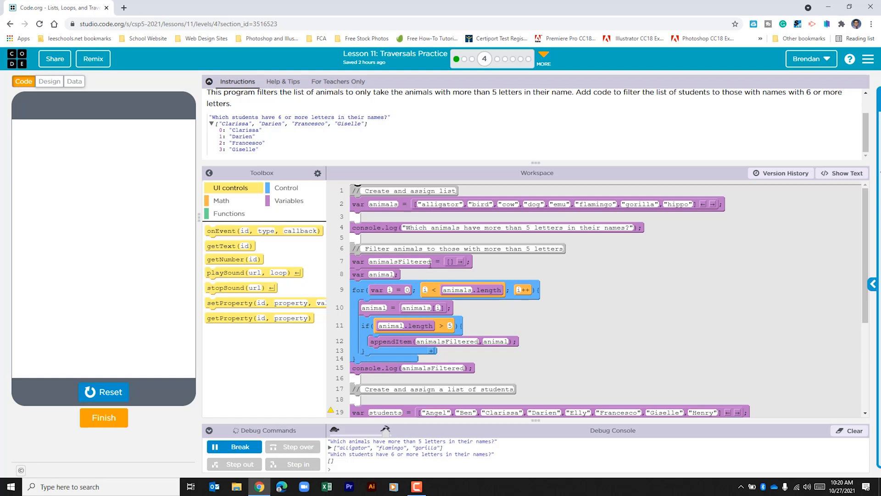
pyautogui.moveTo(496, 215)
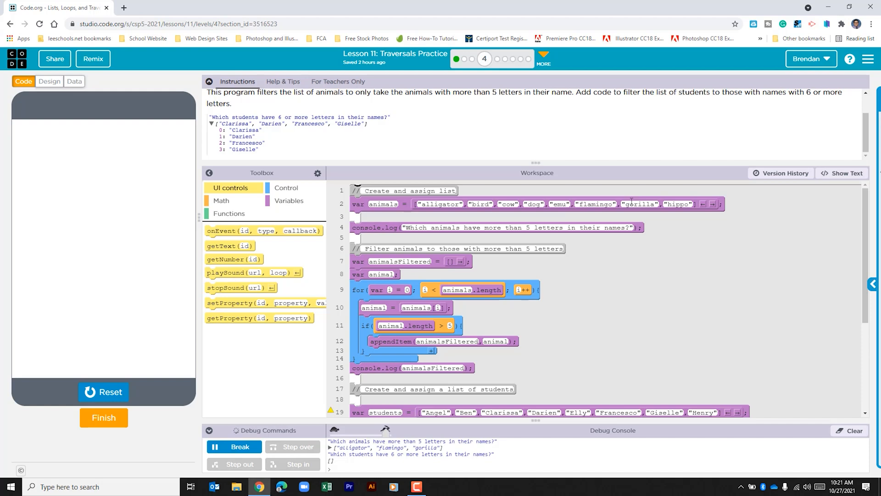
pyautogui.moveTo(493, 446)
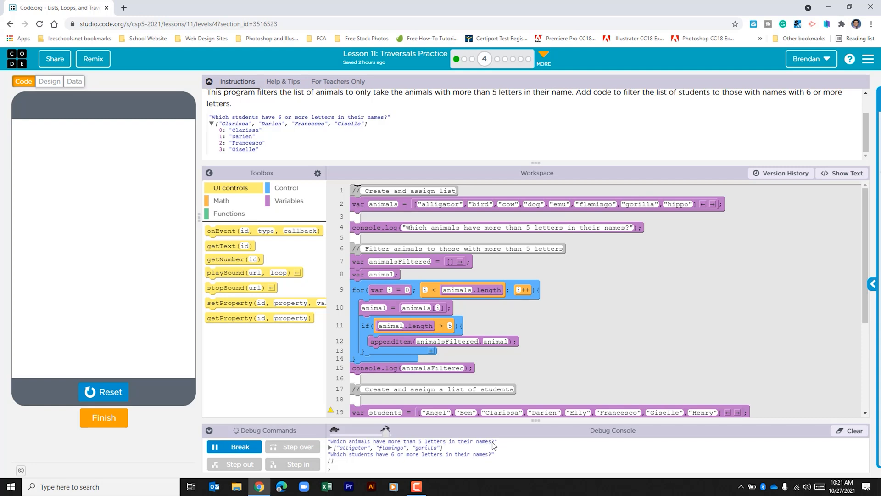
pyautogui.moveTo(553, 376)
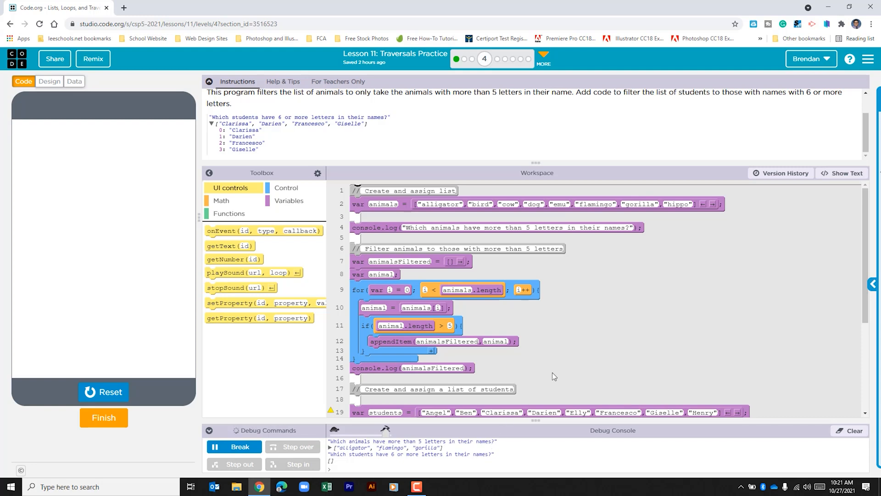
# Step: Scroll to the student section and collapse the lesson instructions panel
pyautogui.scroll(-3)
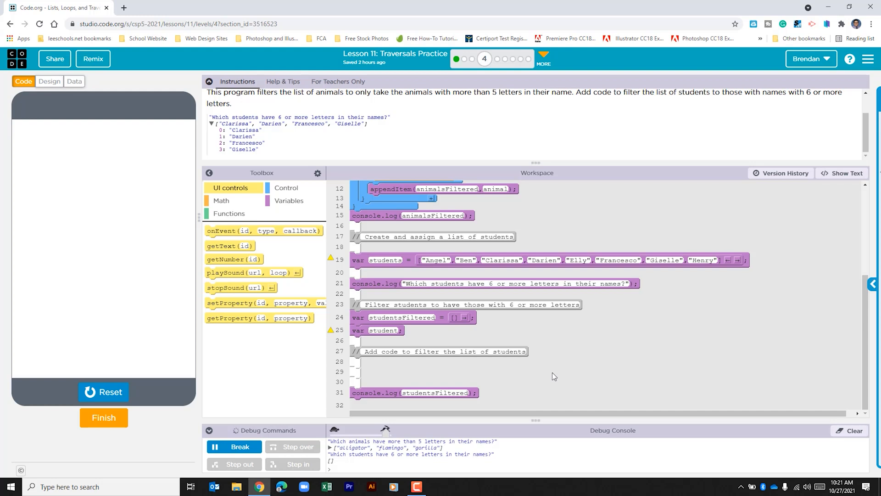
pyautogui.click(210, 81)
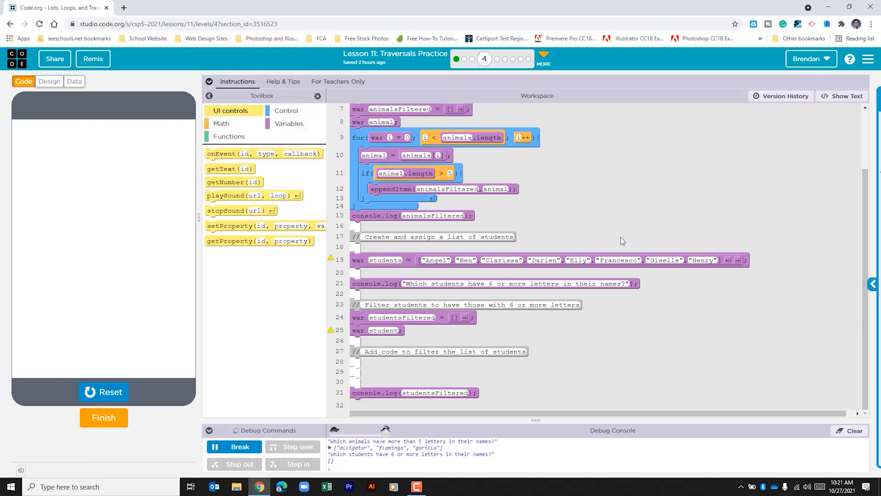
pyautogui.moveTo(407, 145)
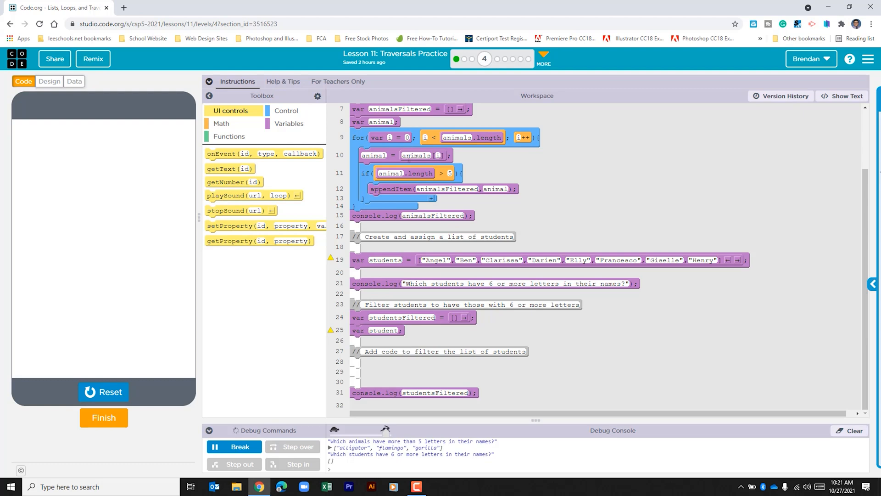
# Step: Drag a for loop under the filter-students comment and add a student assignment inside
pyautogui.click(286, 110)
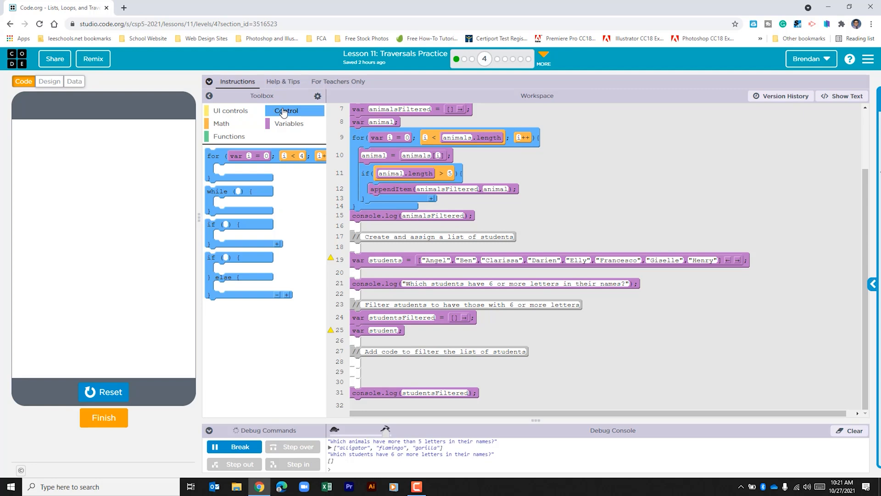
pyautogui.moveTo(213, 163)
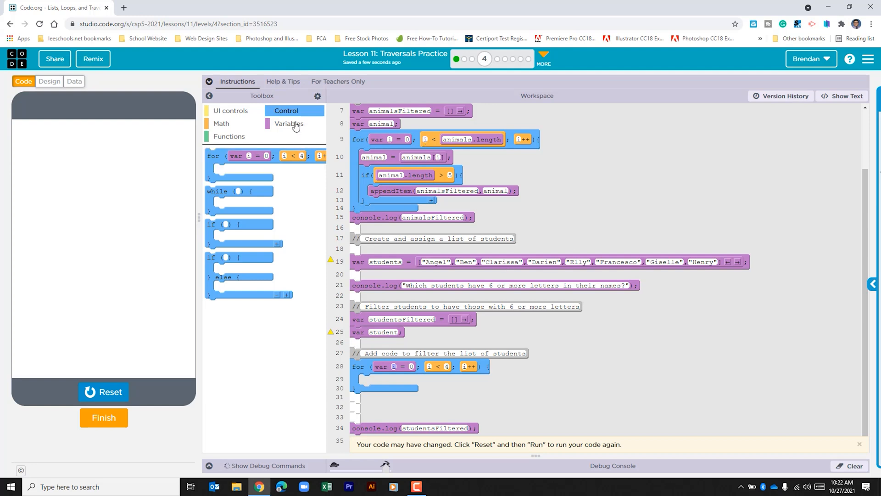
pyautogui.click(288, 123)
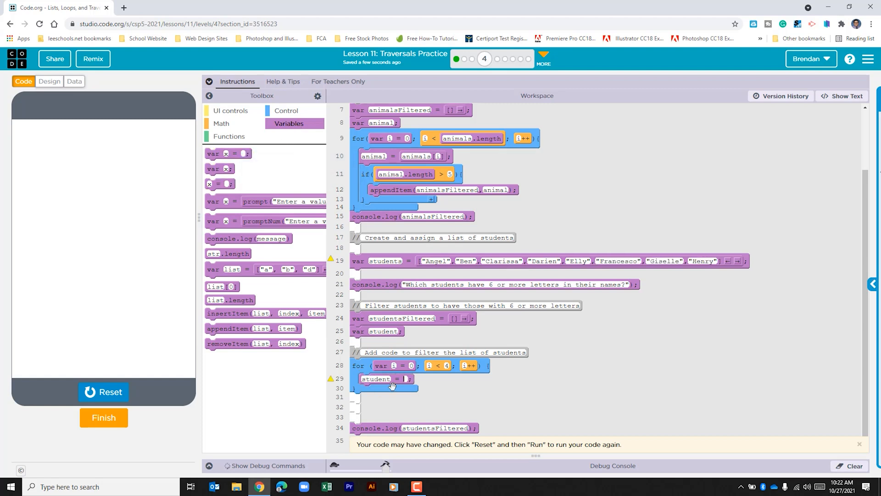
# Step: Set the loop's student variable to students[i]
pyautogui.write('students[i]')
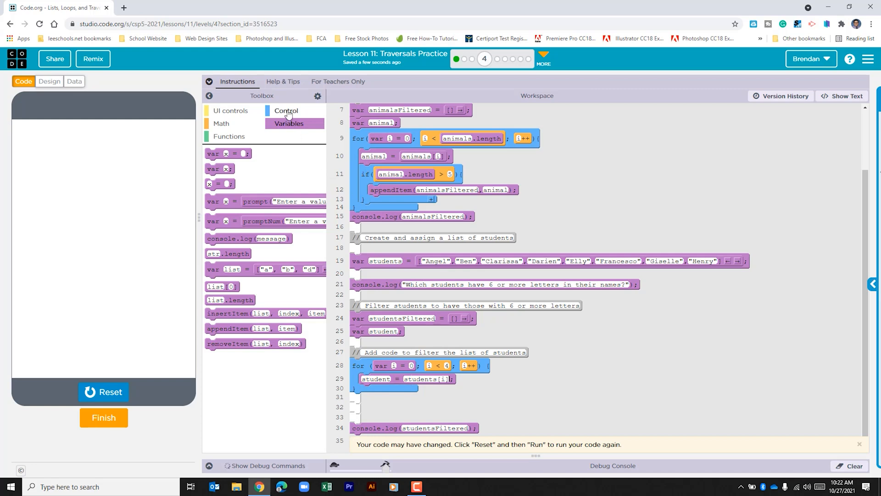
# Step: Add an if block inside the loop with condition student.length >= 6
pyautogui.click(286, 110)
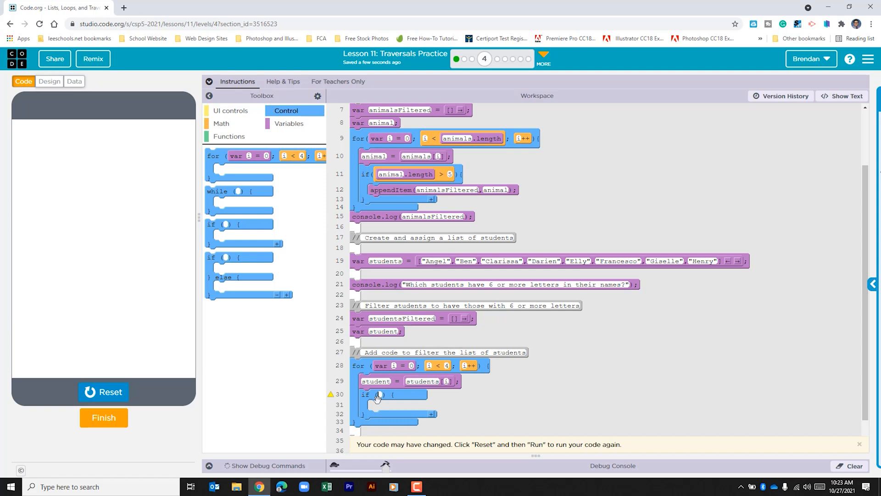
pyautogui.write('student.length')
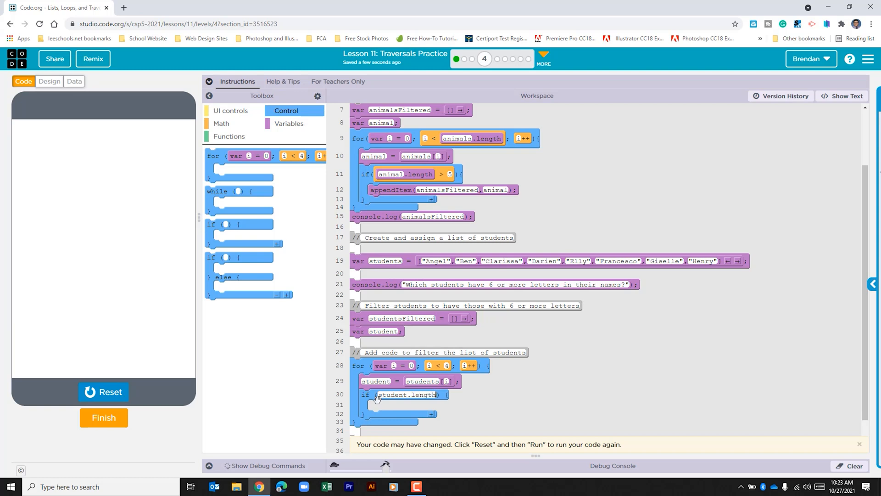
pyautogui.write('>=')
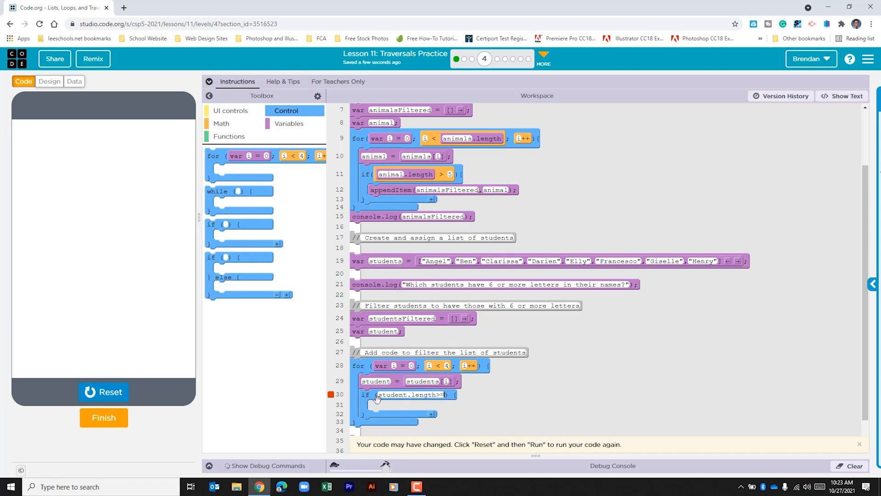
pyautogui.write('6')
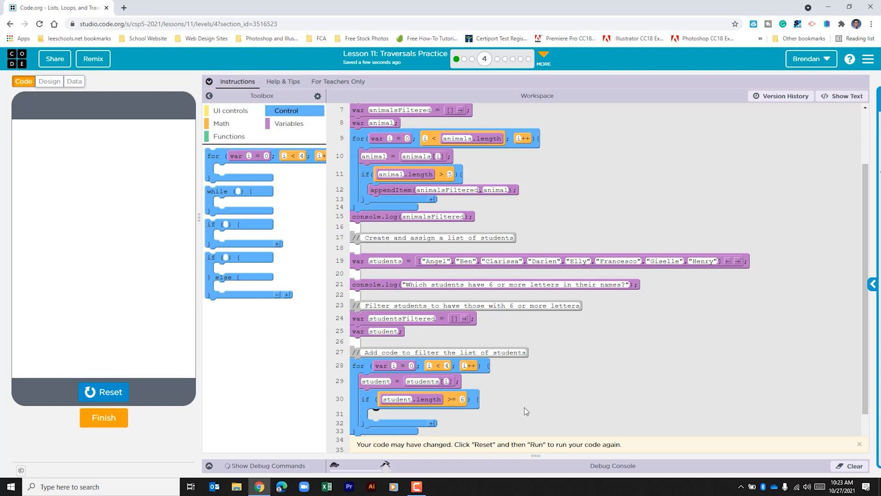
pyautogui.moveTo(524, 408)
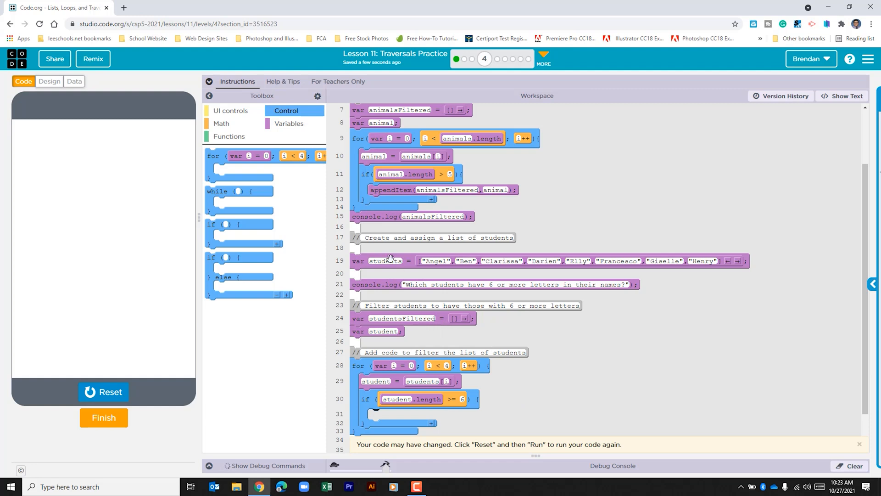
# Step: Put appendItem(studentsFiltered, student) inside the if block
pyautogui.click(288, 123)
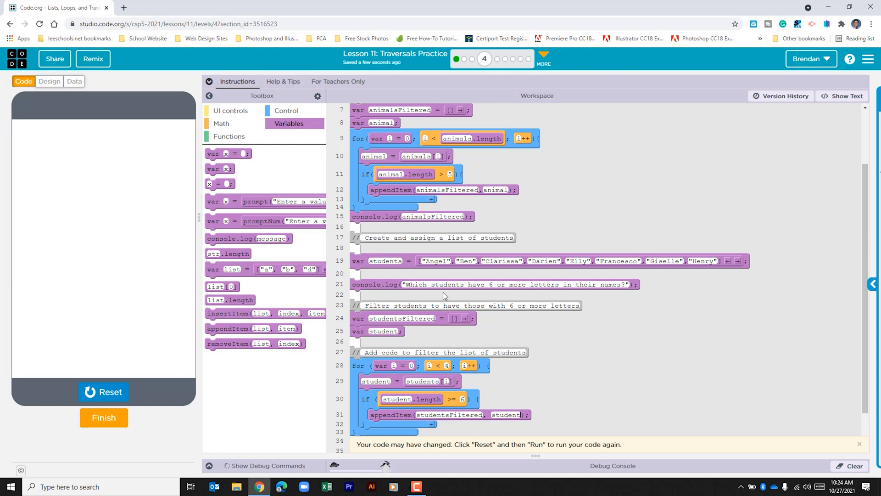
pyautogui.moveTo(702, 274)
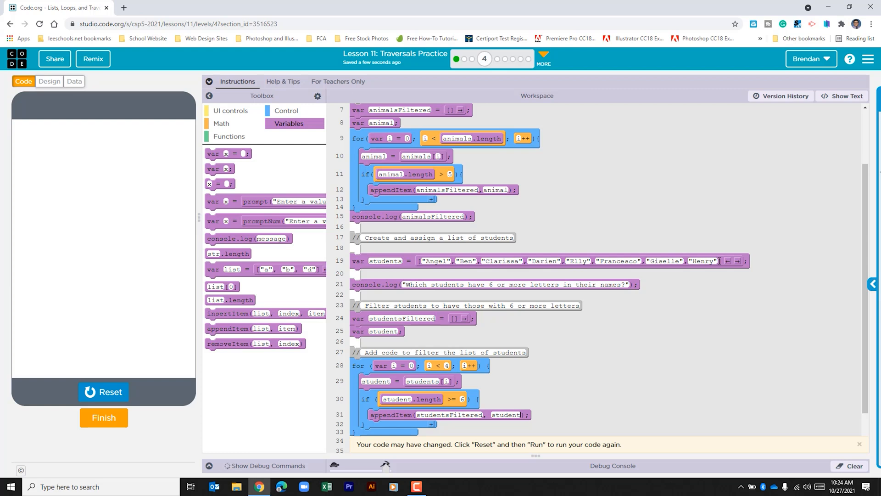
pyautogui.moveTo(486, 352)
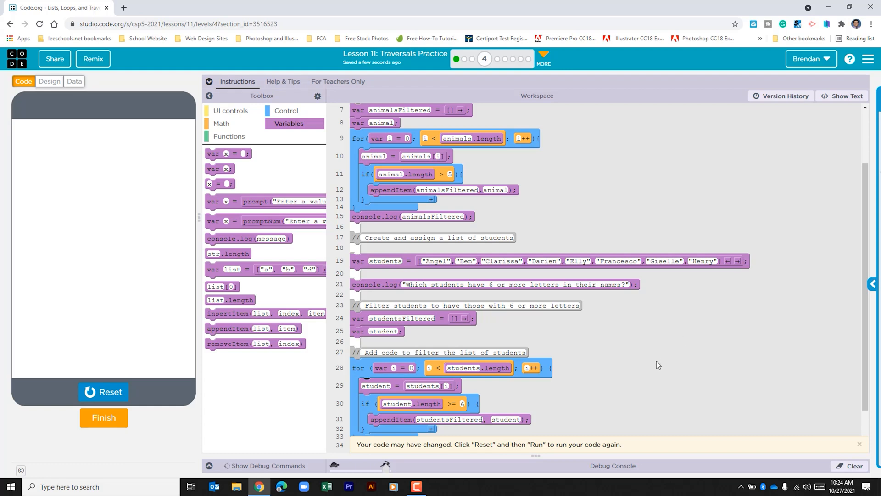
pyautogui.moveTo(611, 398)
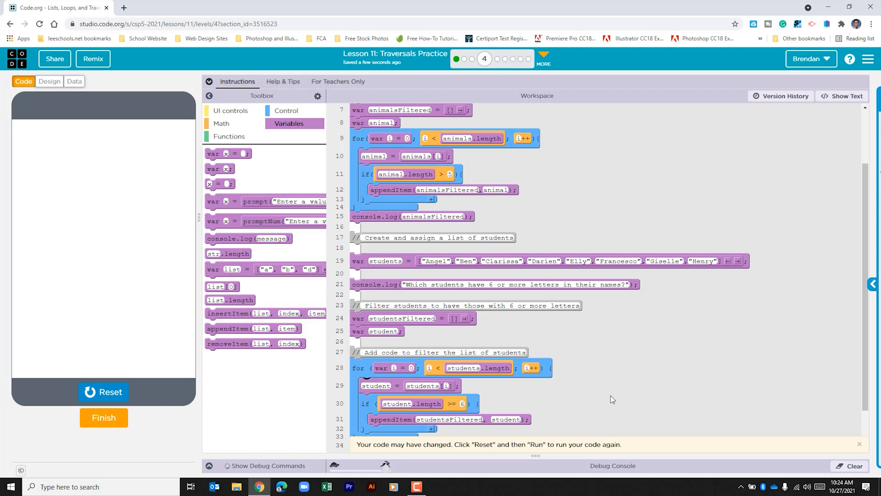
# Step: Rerun the program to list Clarissa, Darien, Francesco and Giselle in the console
pyautogui.scroll(-3)
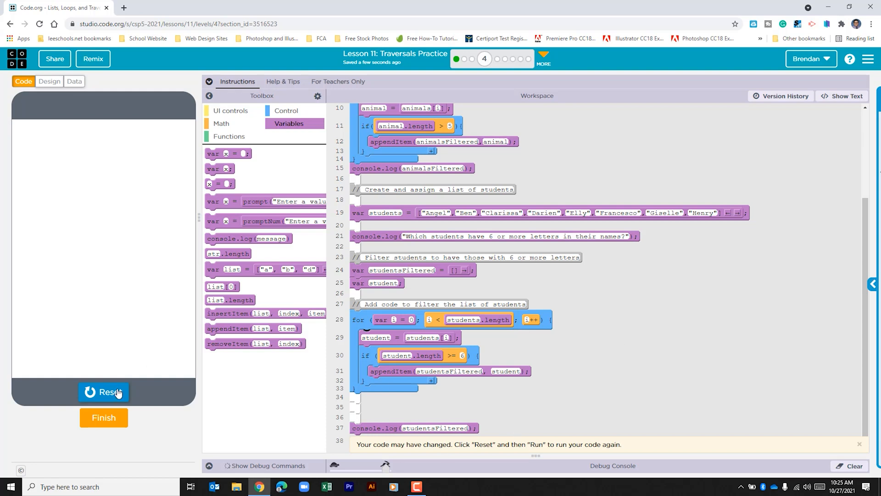
pyautogui.click(103, 391)
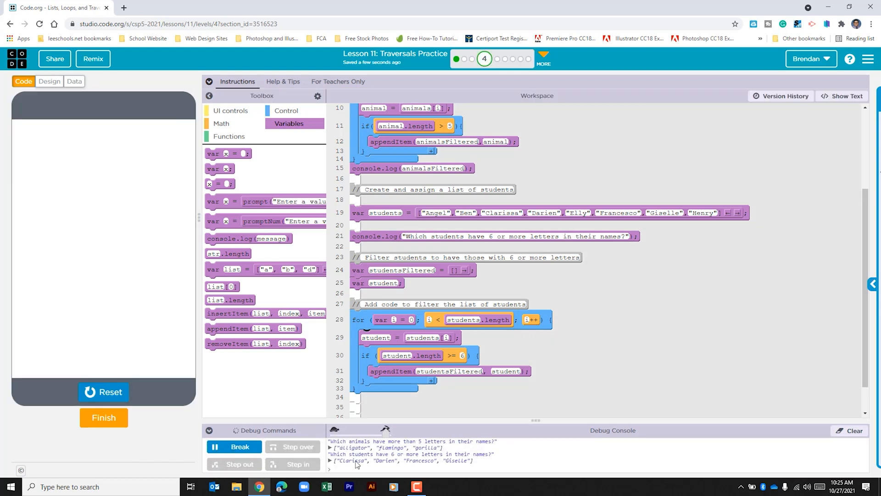